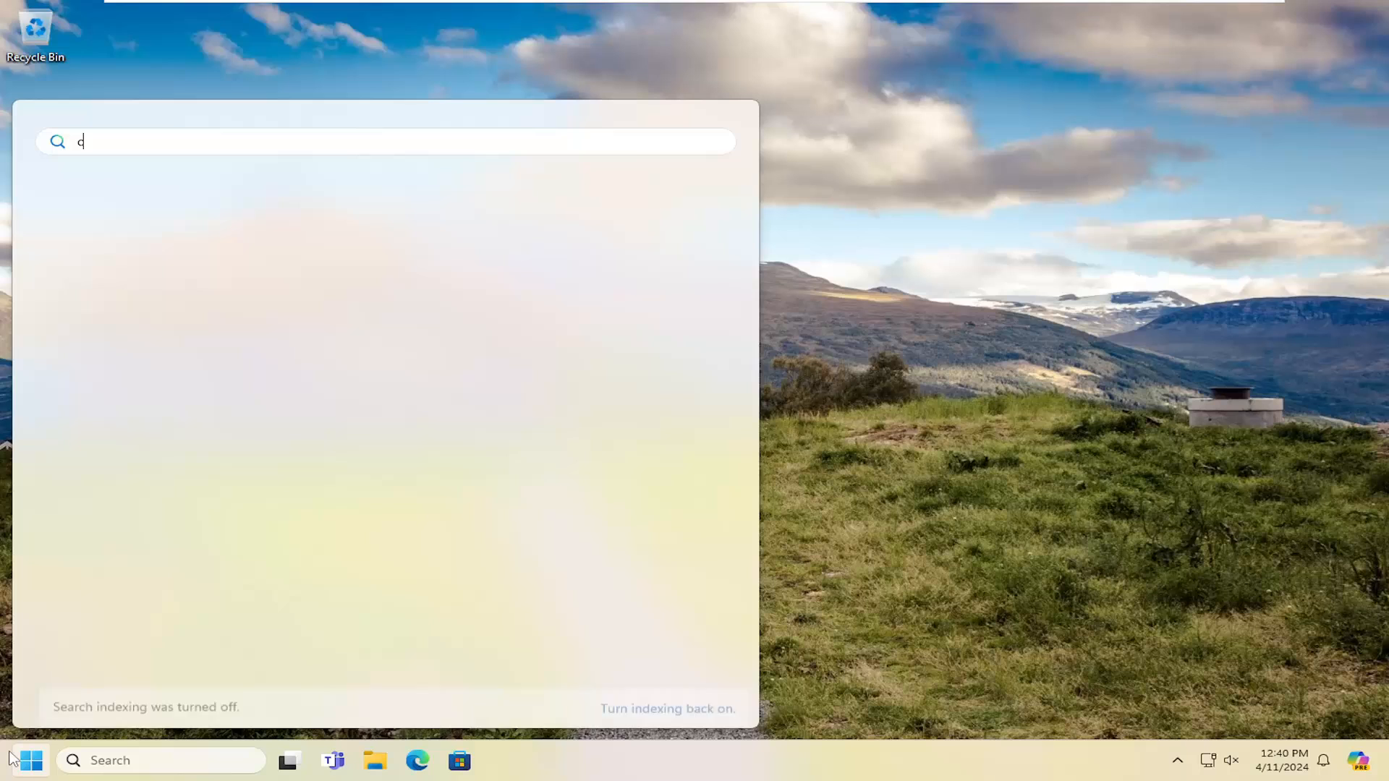
# Search Windows for 'control panel' and open the Control Panel best match.
pyautogui.write('ontrol panel')
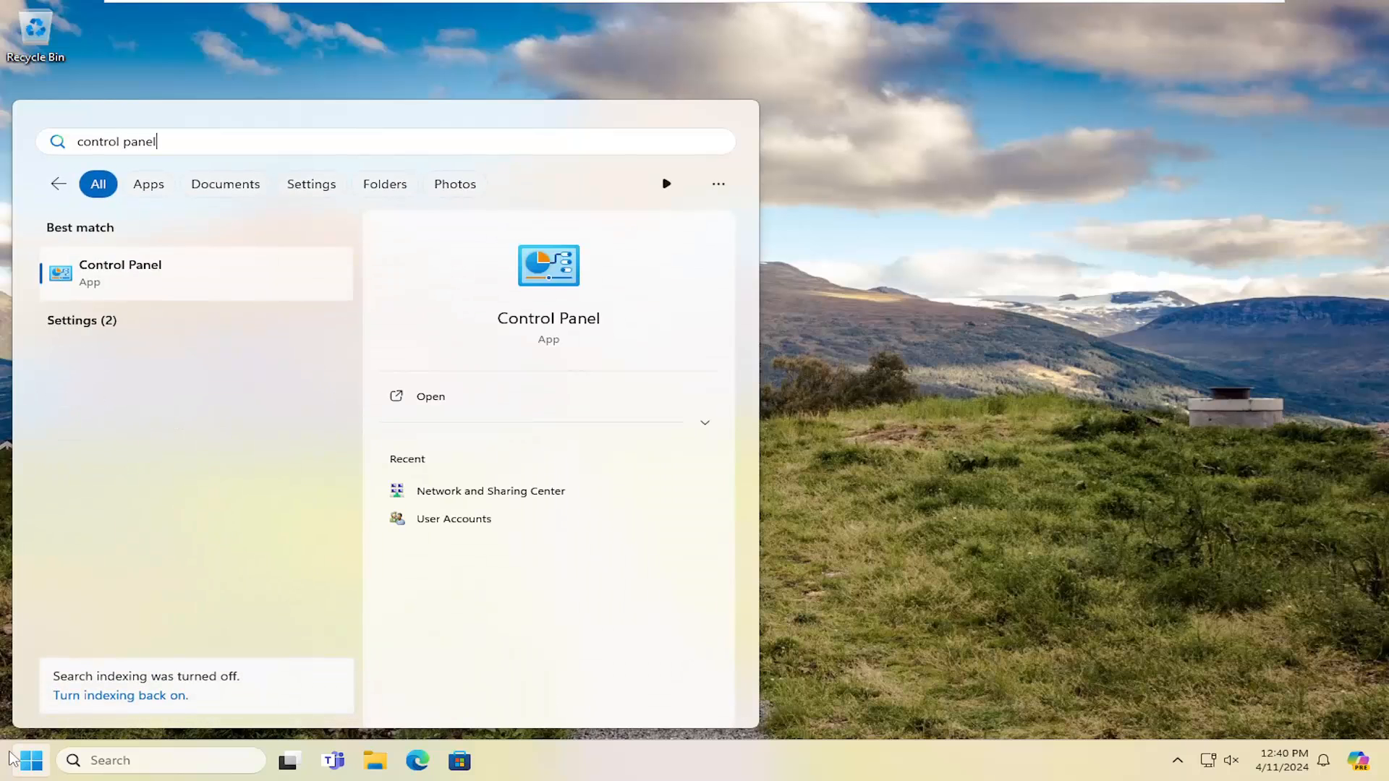
pyautogui.moveTo(122, 286)
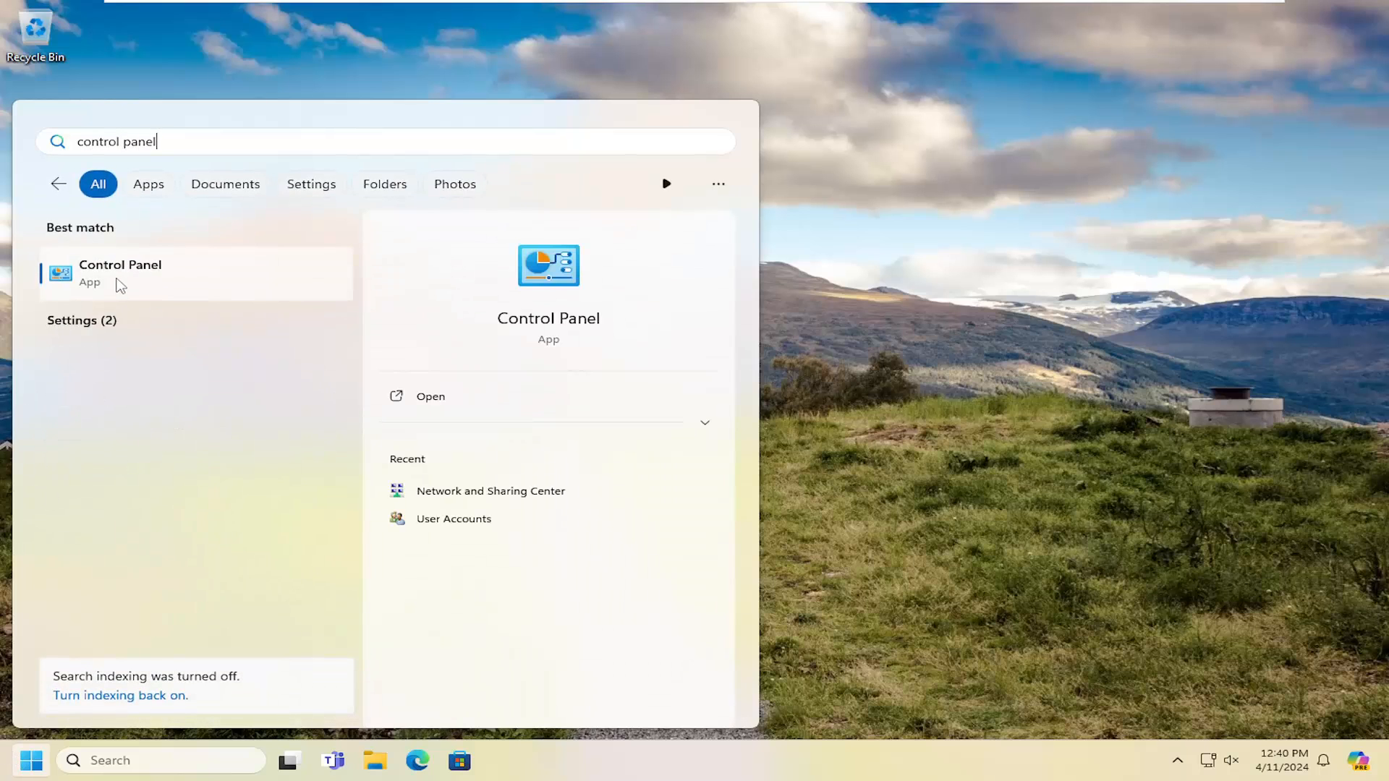
pyautogui.click(120, 272)
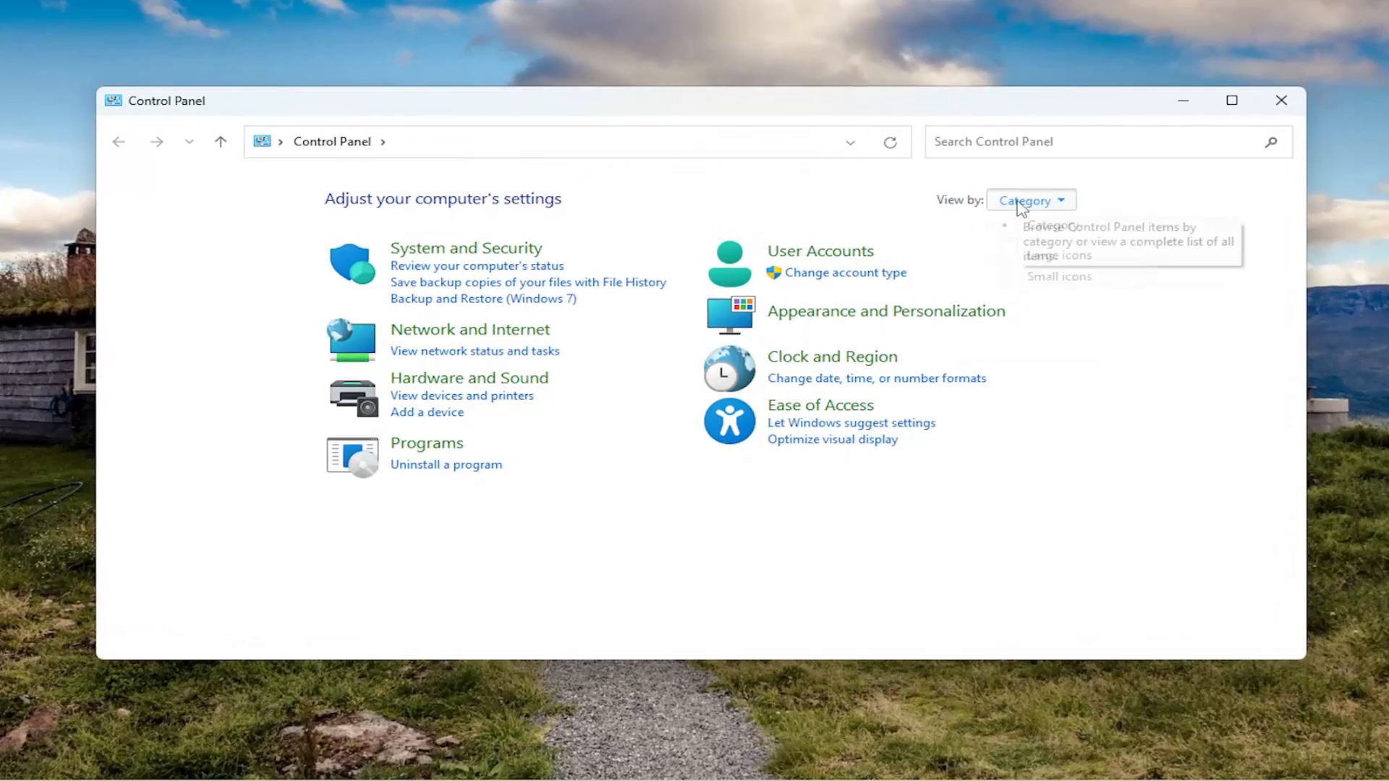
pyautogui.moveTo(410, 384)
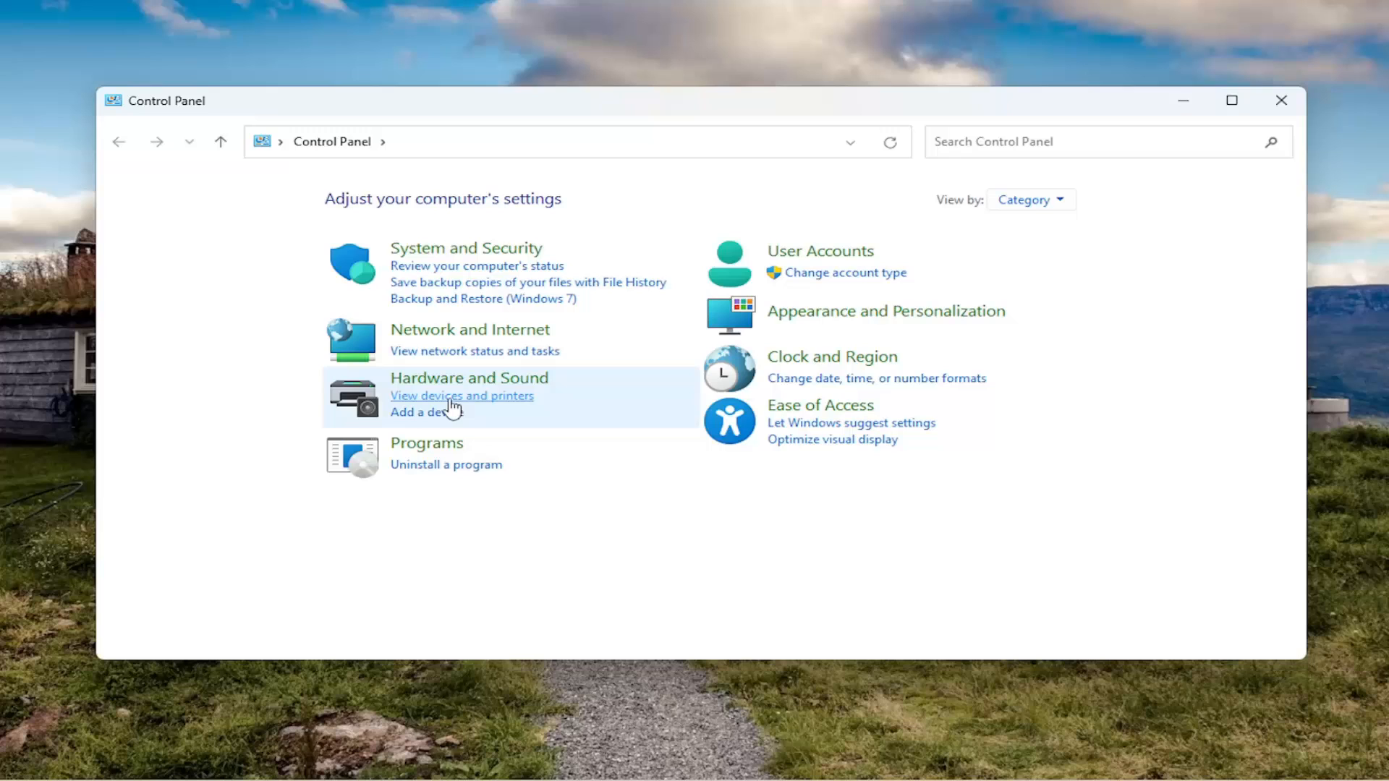
# Go from View devices and printers to Printers & scanners and open Microsoft Print to PDF.
pyautogui.click(462, 395)
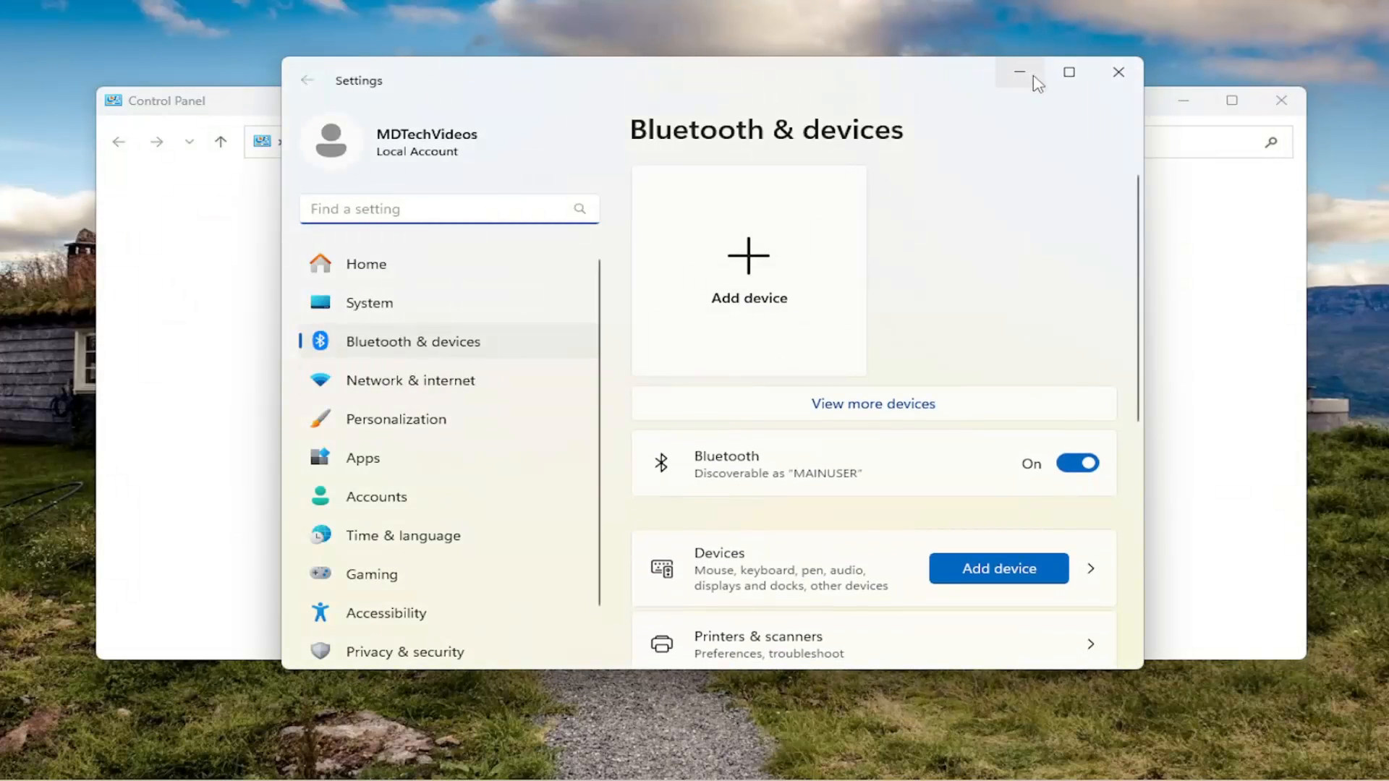
pyautogui.moveTo(848, 490)
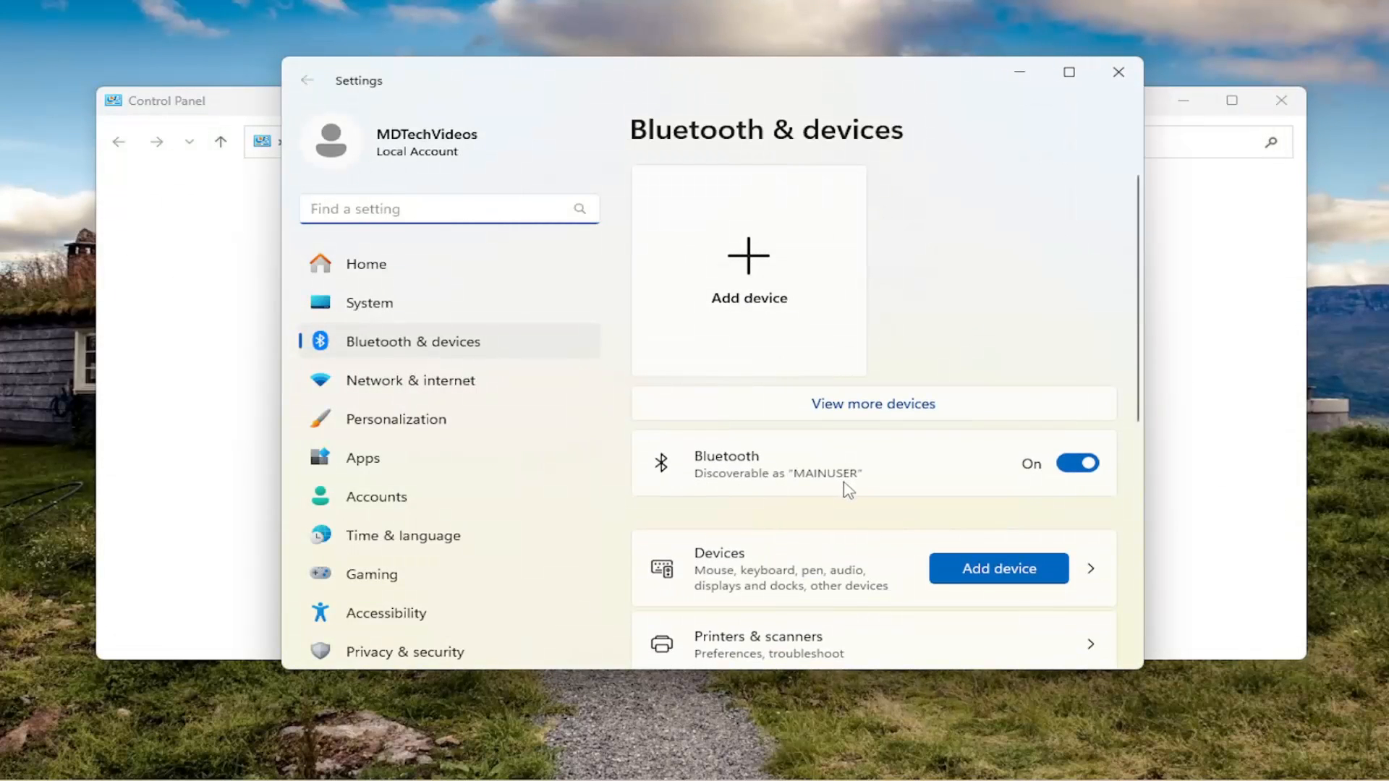
pyautogui.scroll(-3)
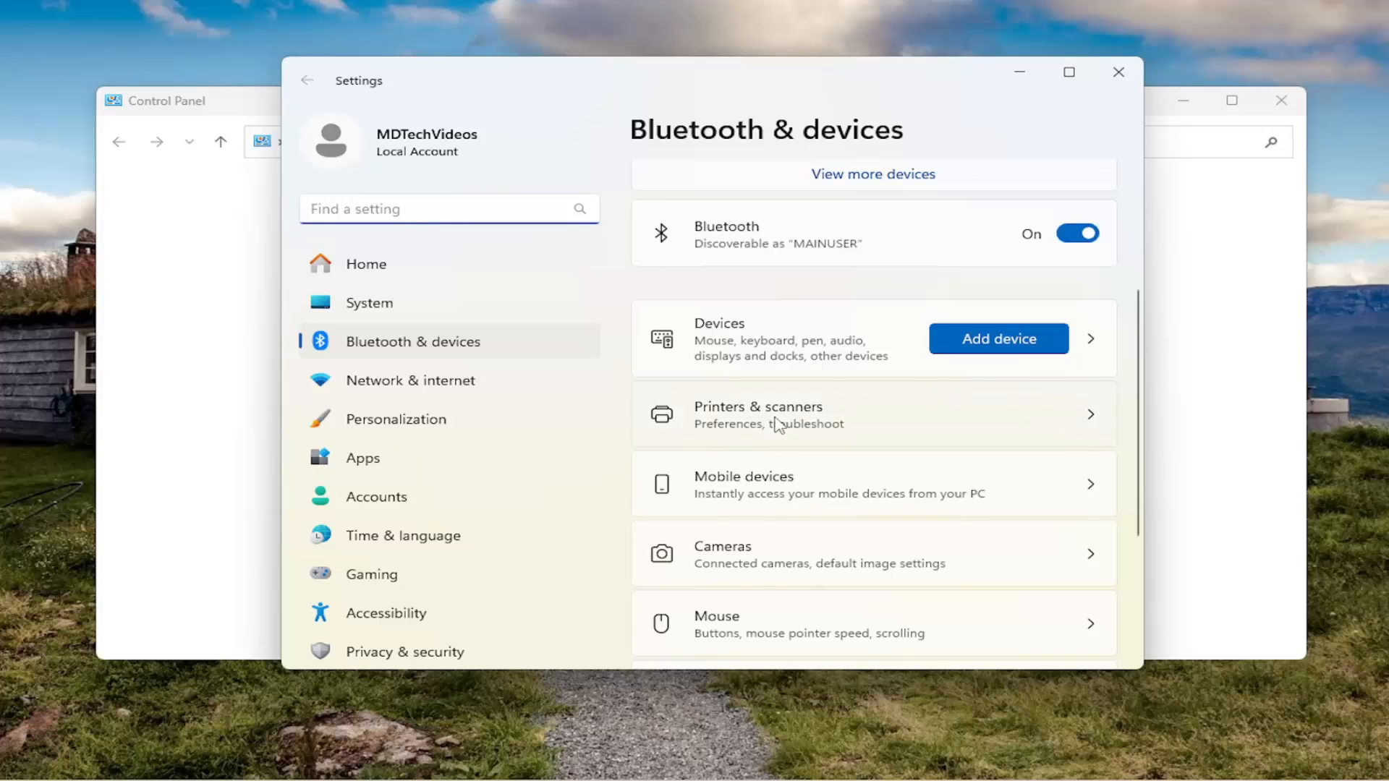
pyautogui.click(757, 415)
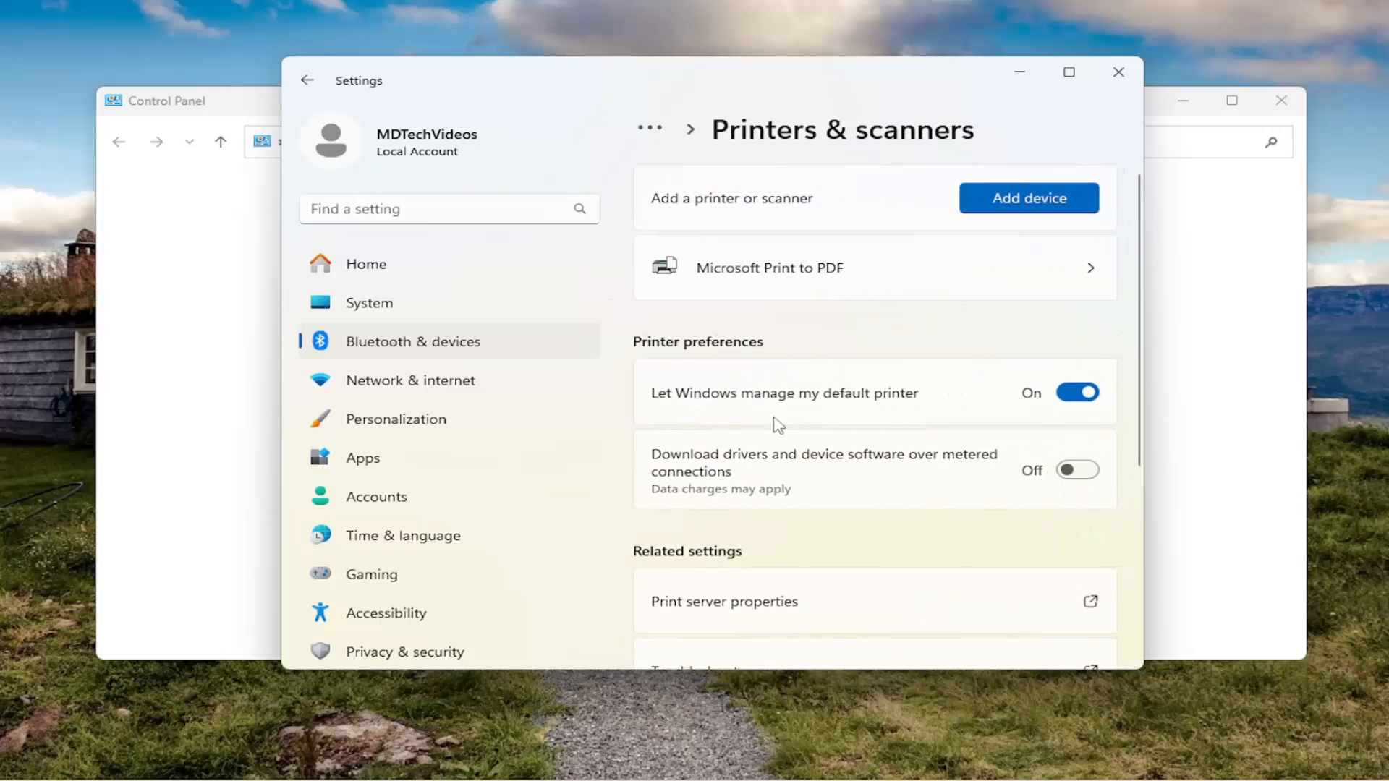
pyautogui.moveTo(793, 273)
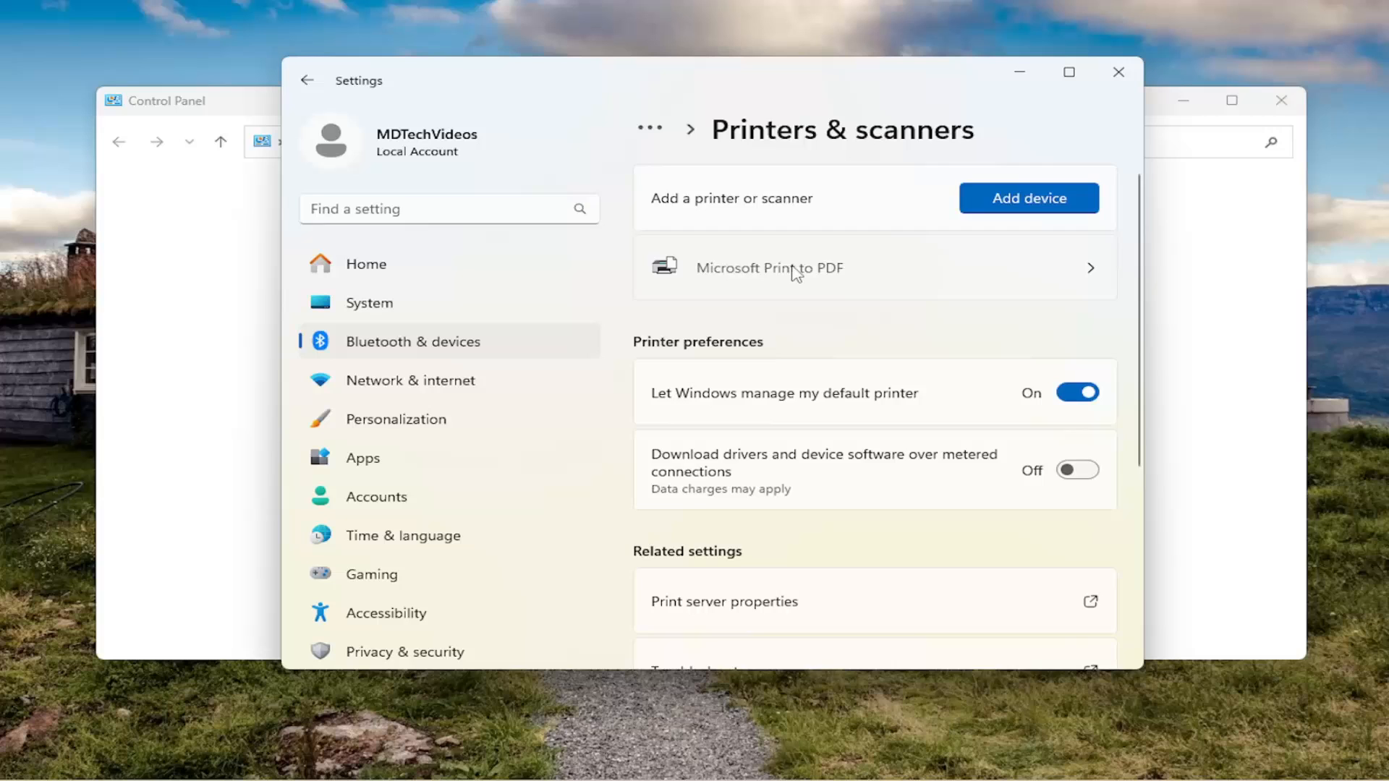
pyautogui.click(769, 268)
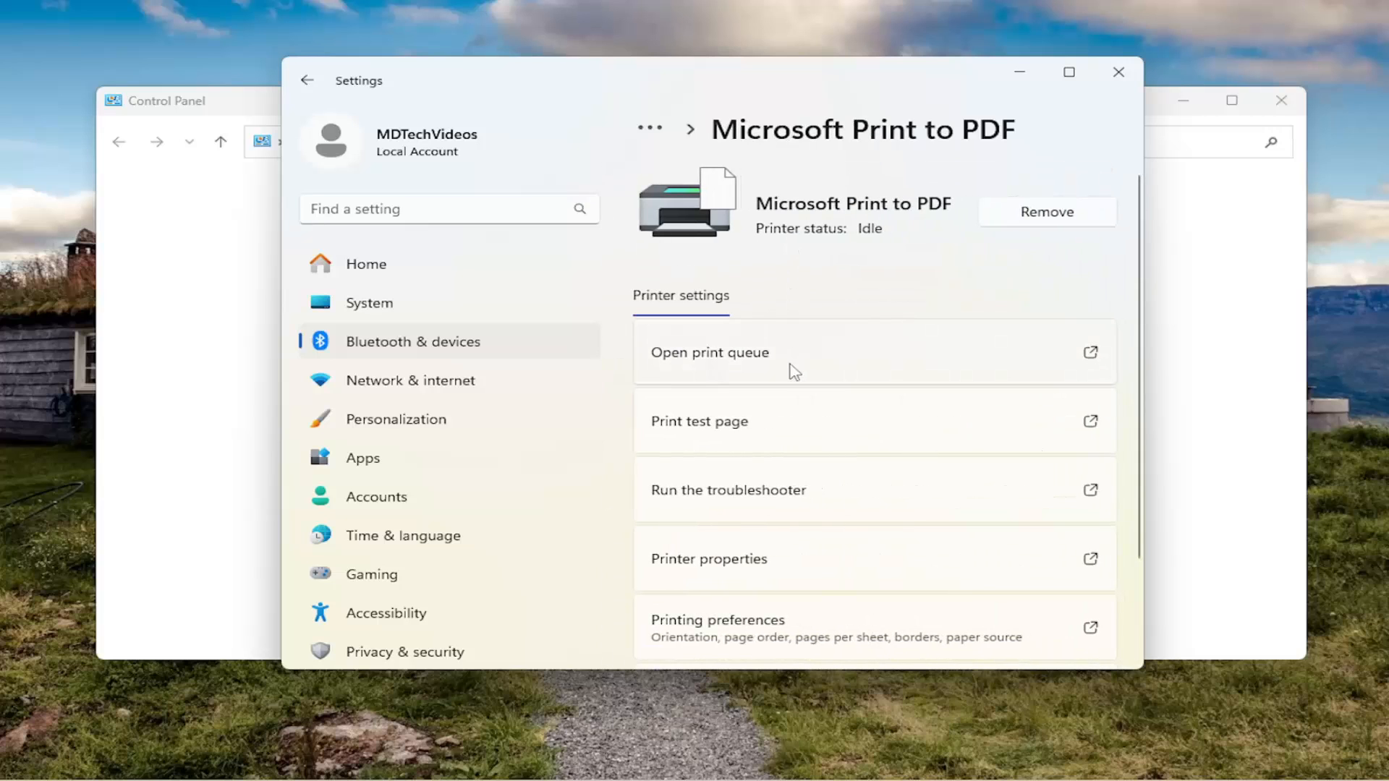
pyautogui.scroll(-3)
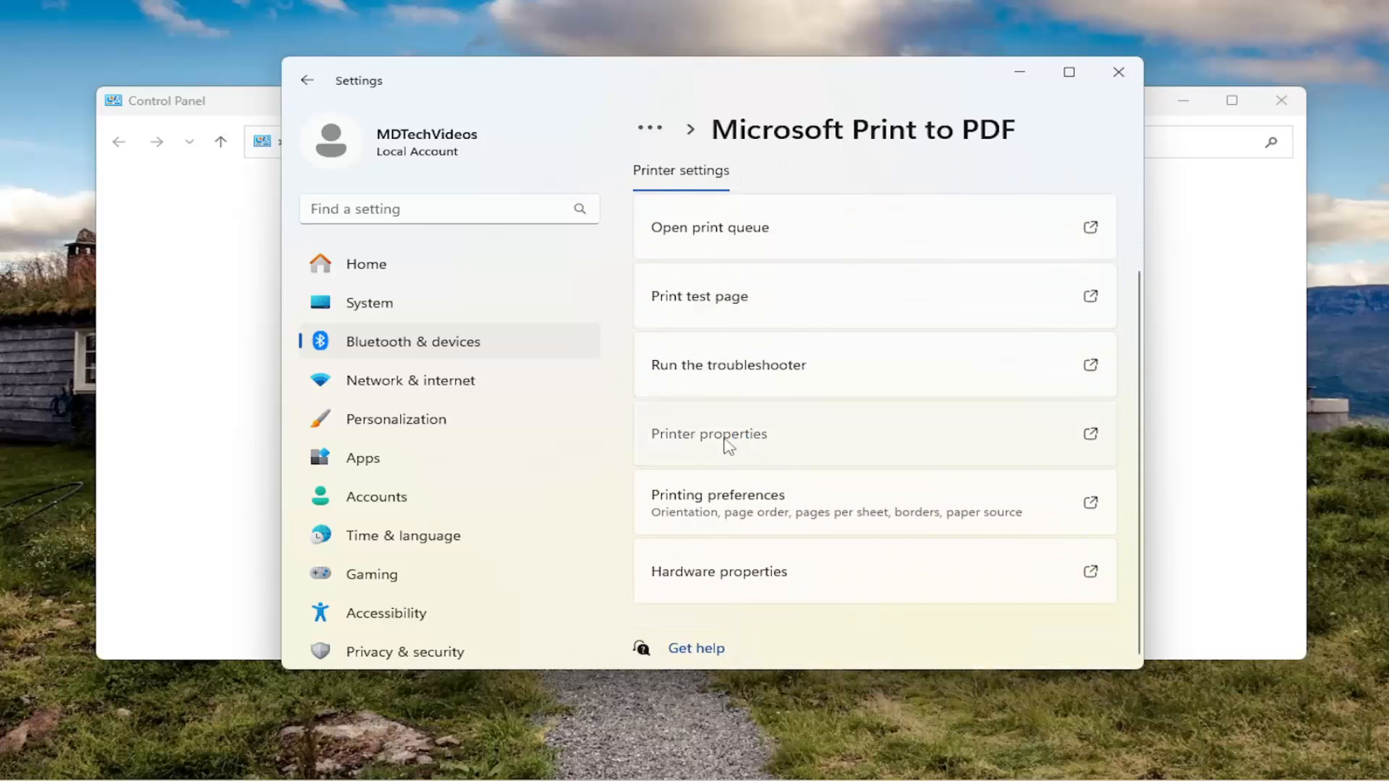
# Switch the Microsoft Print to PDF port to COM4, confirm with OK, and close Settings.
pyautogui.click(709, 434)
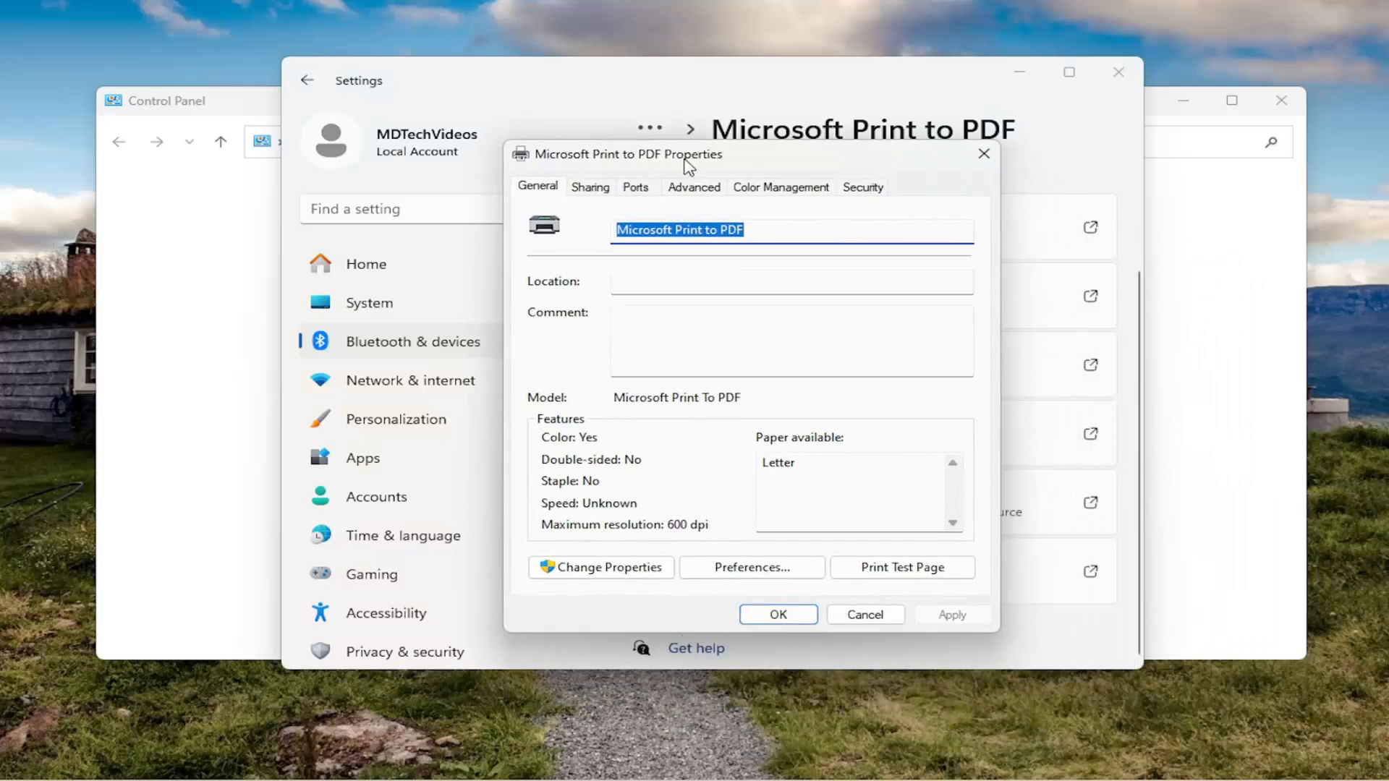
pyautogui.click(634, 187)
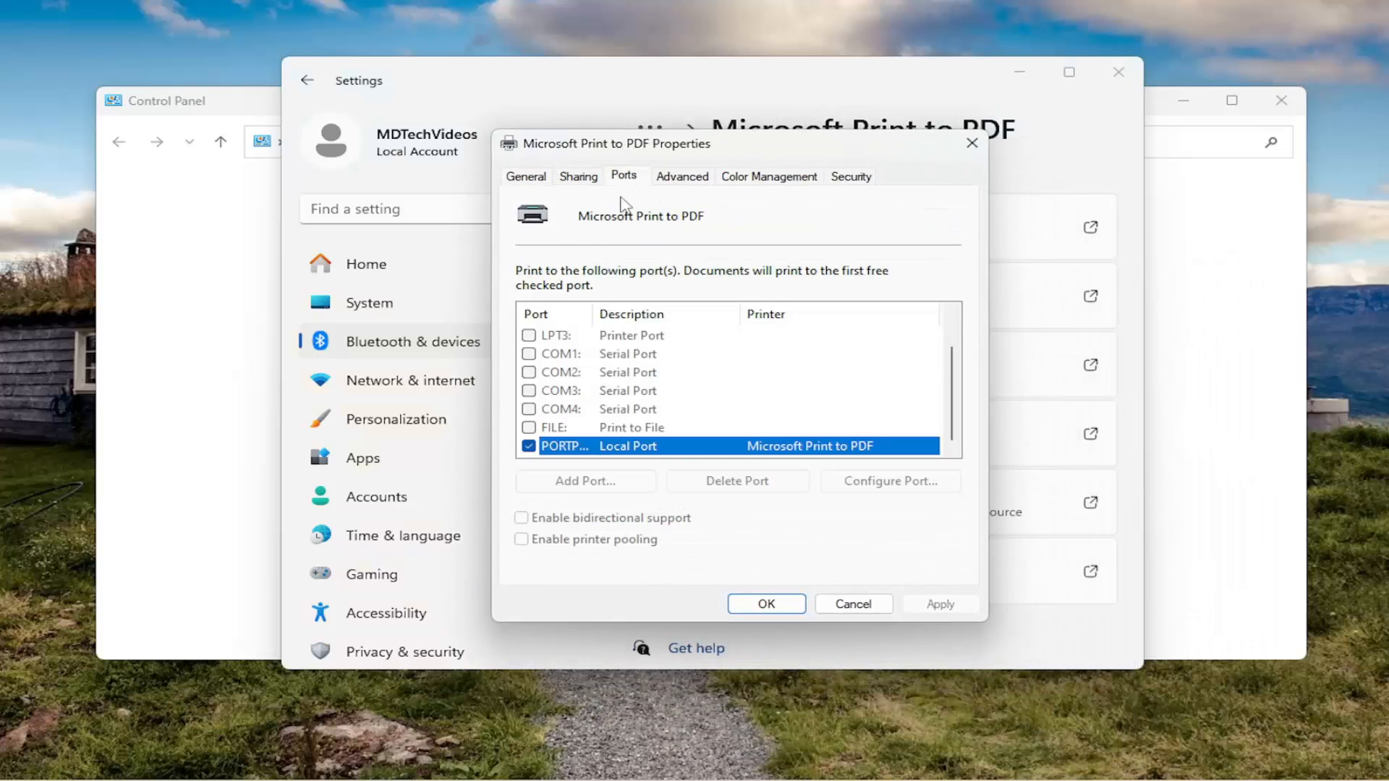
pyautogui.click(628, 408)
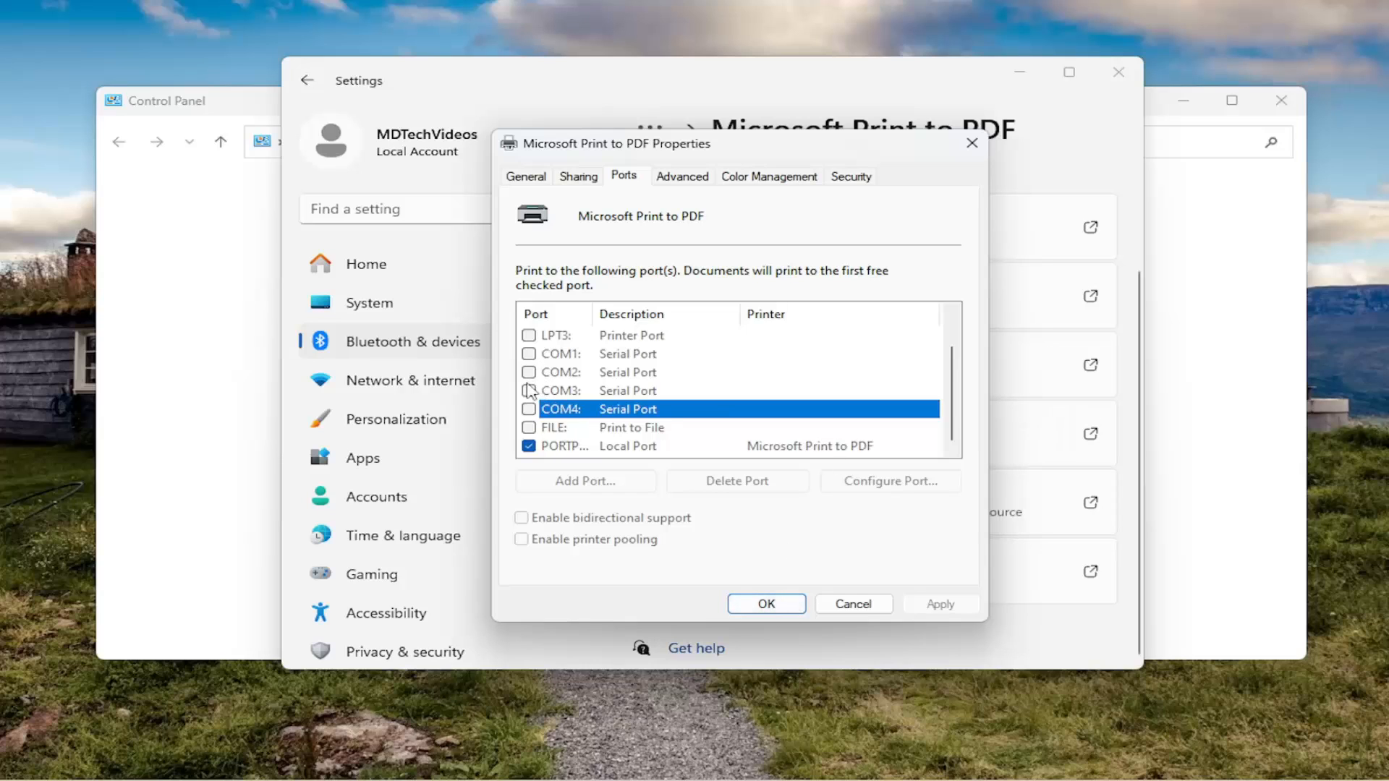
pyautogui.click(765, 604)
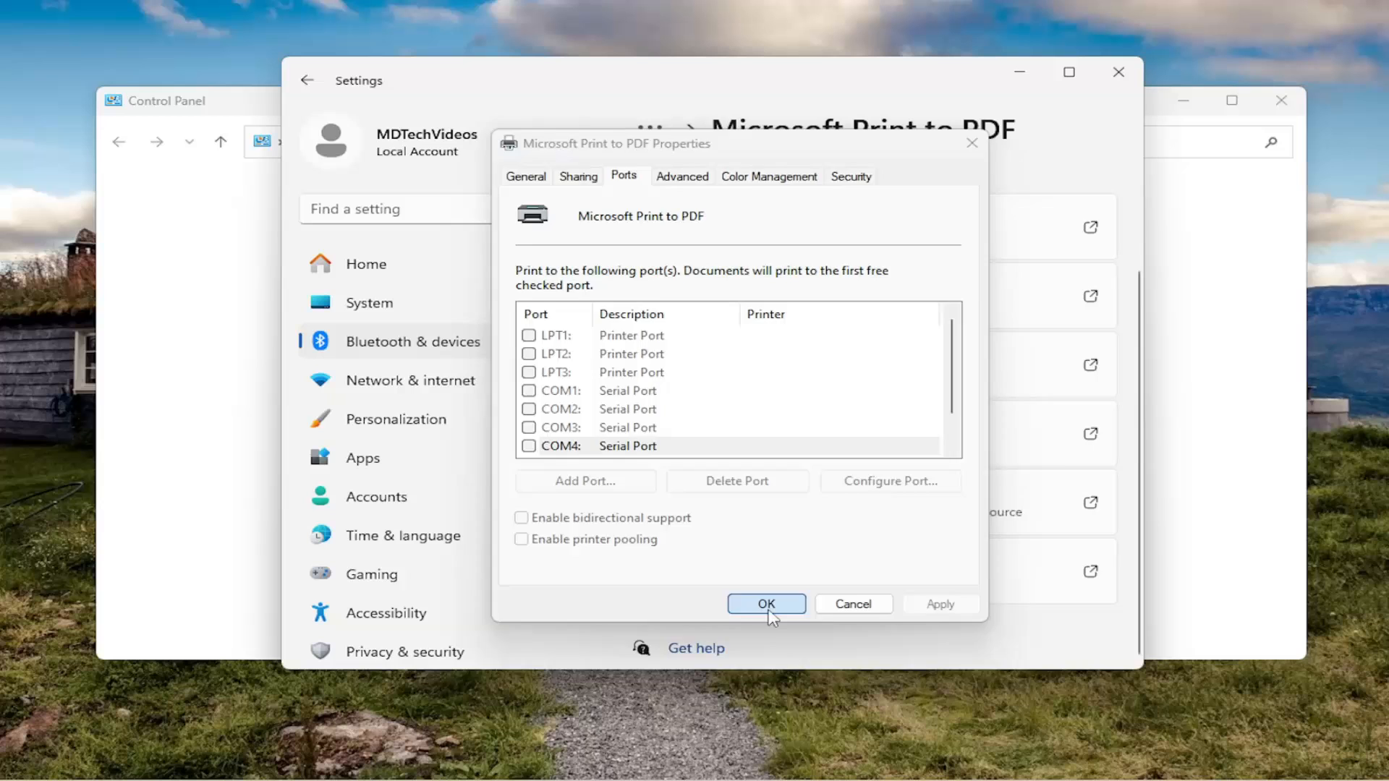
pyautogui.click(765, 603)
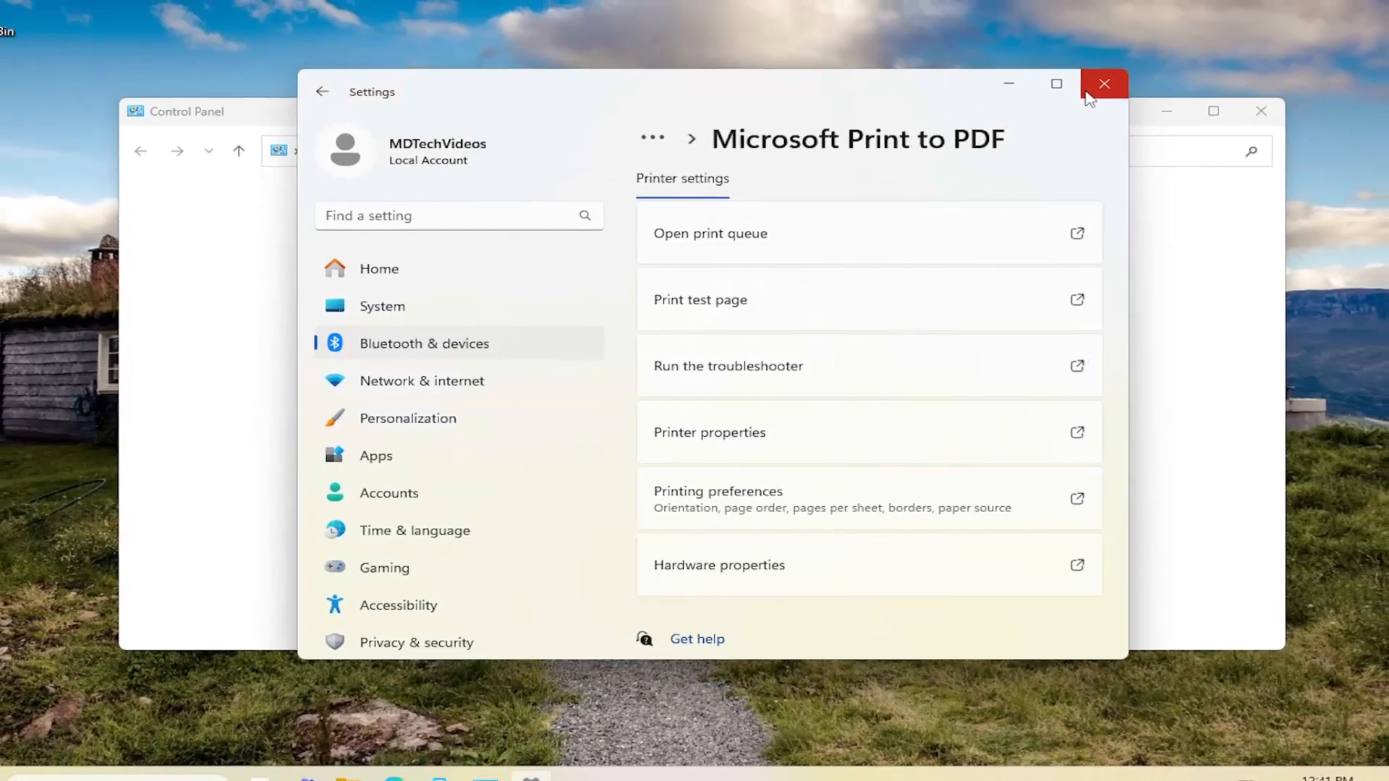
pyautogui.click(1104, 84)
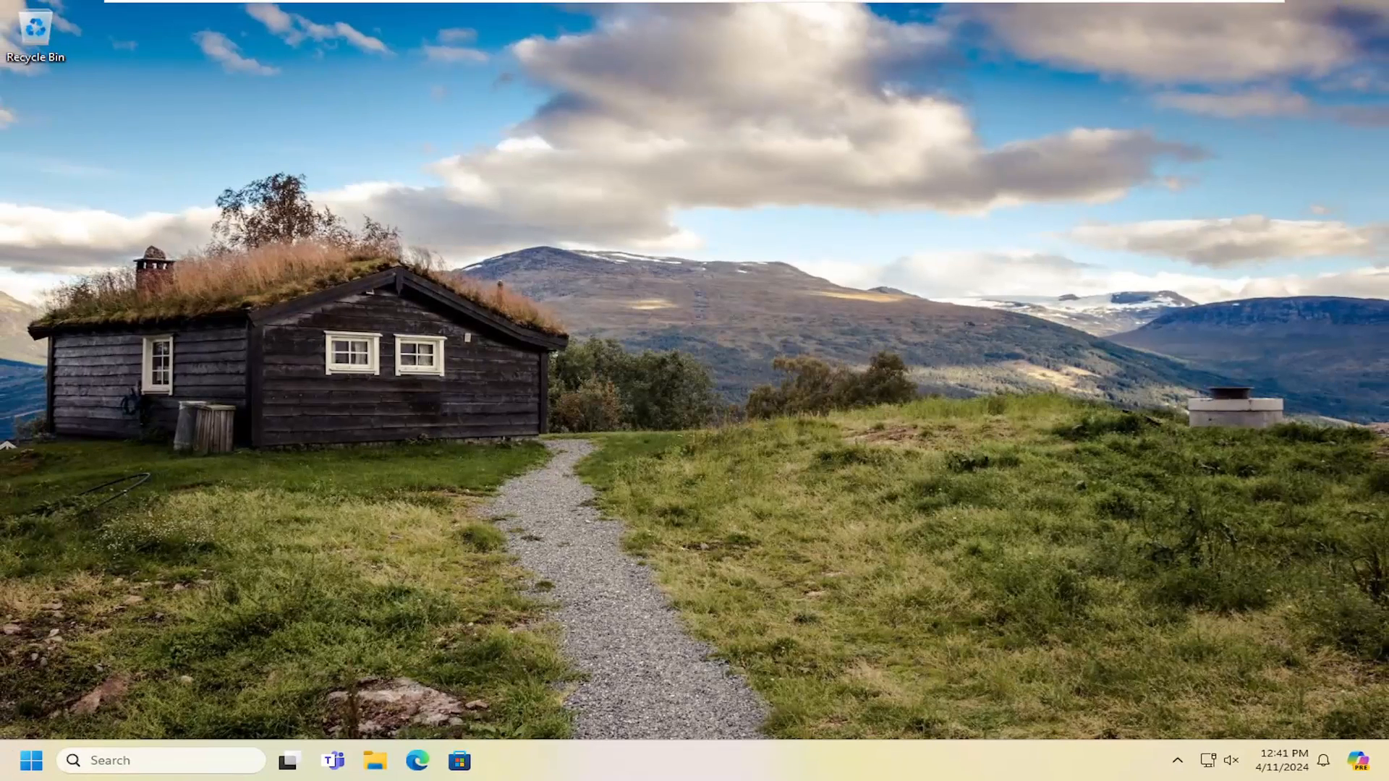